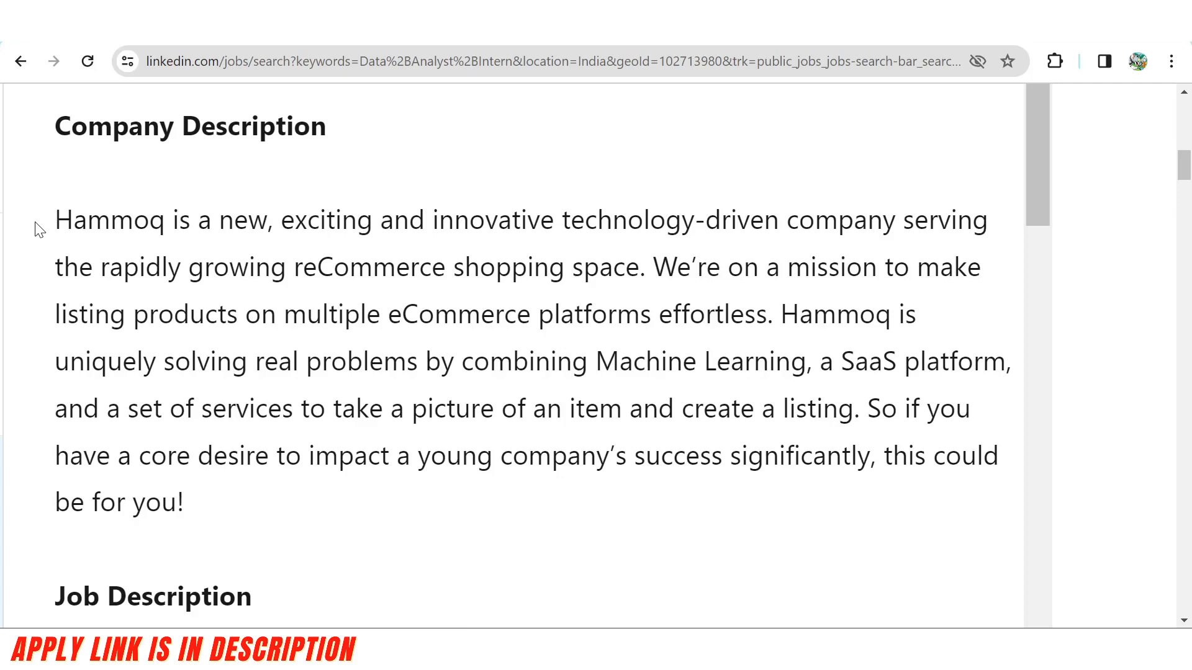
mouse_move(441, 251)
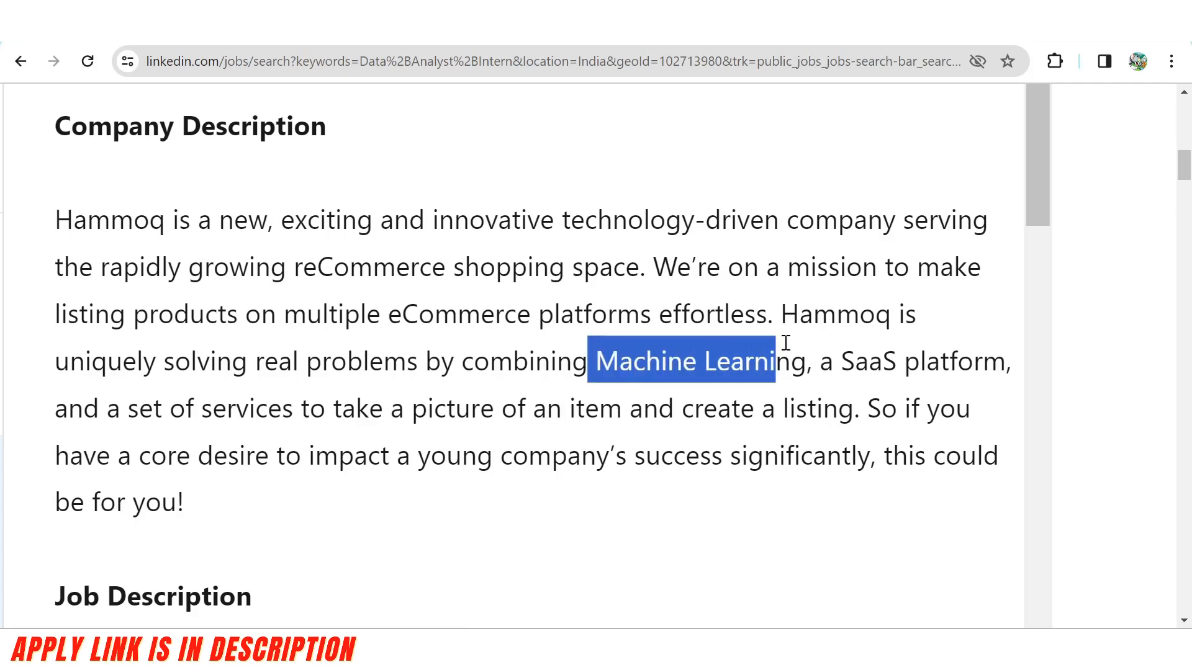
Highlight 'Machine Learning' in Hammoq's company description on the Data Analyst Intern posting
left_click_drag(771, 361, 1007, 362)
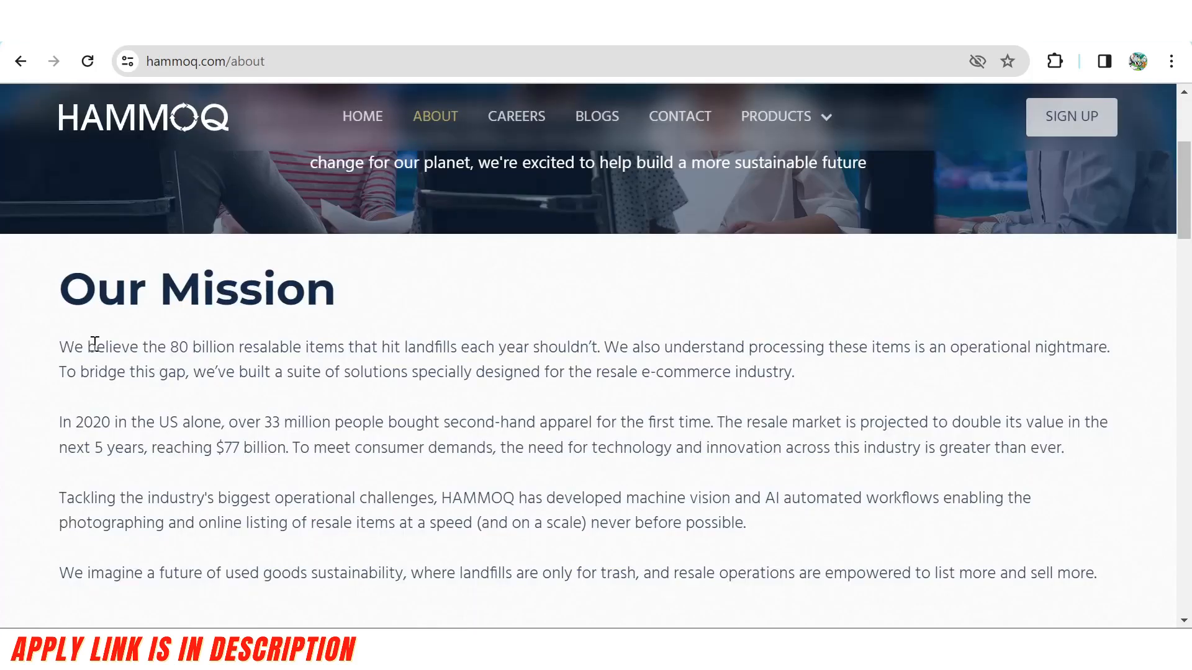
mouse_move(247, 354)
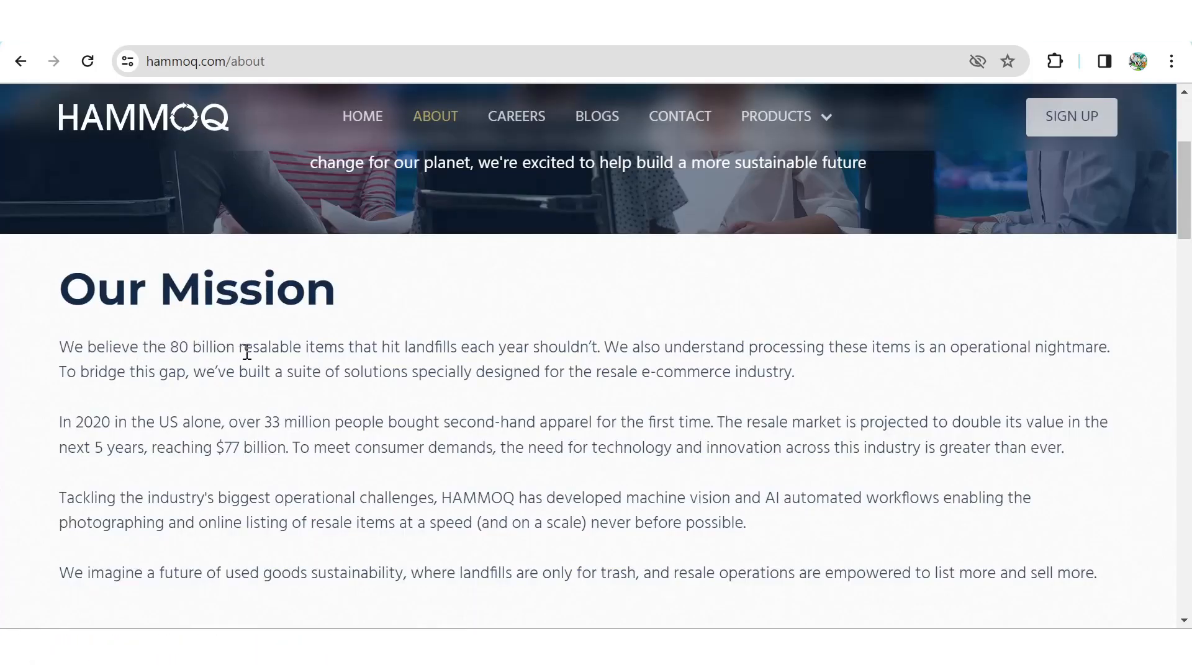
Scroll through Hammoq's Our Mission section on the About page down to the team photo
scroll("down", 3)
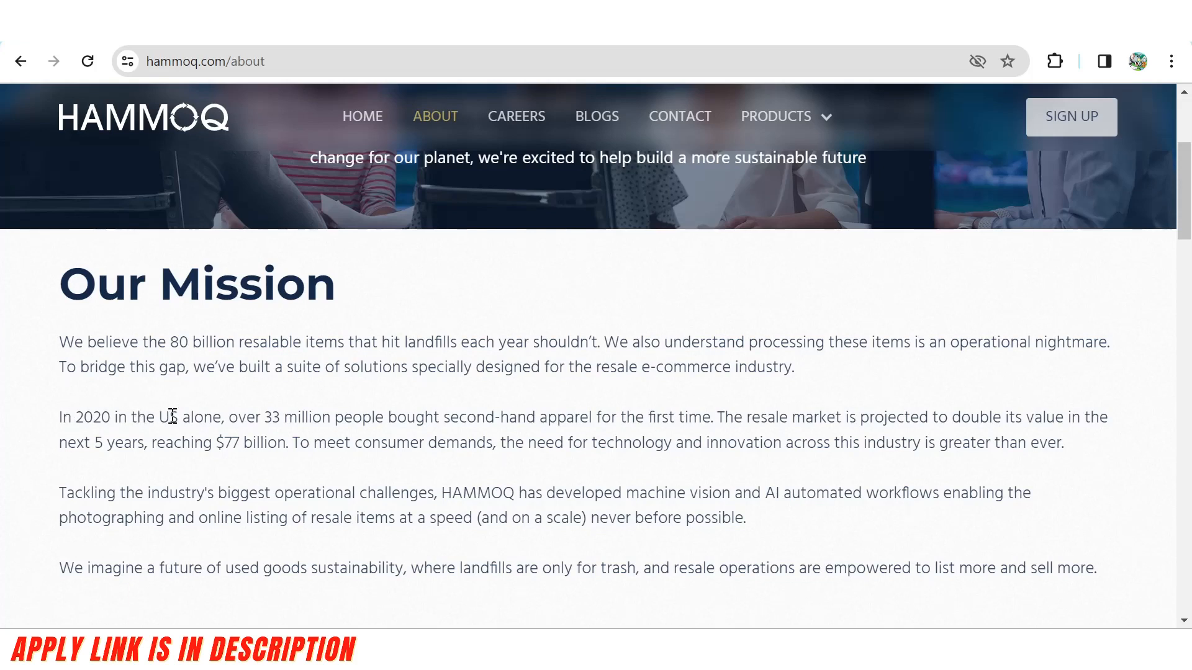
mouse_move(330, 425)
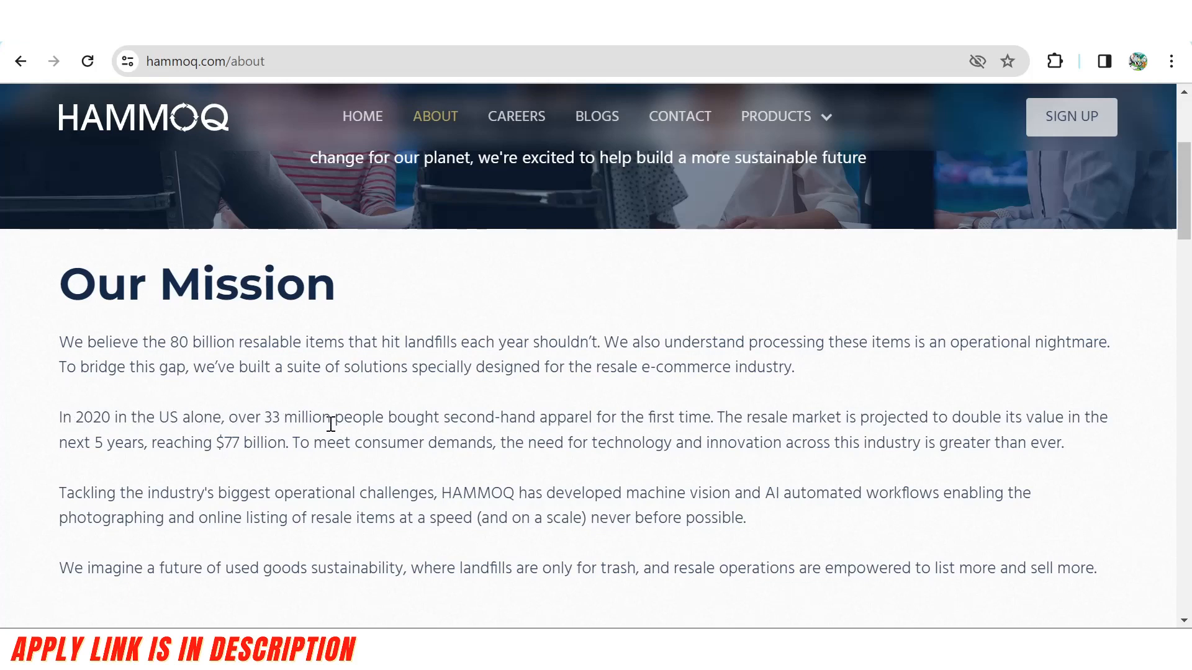
mouse_move(170, 450)
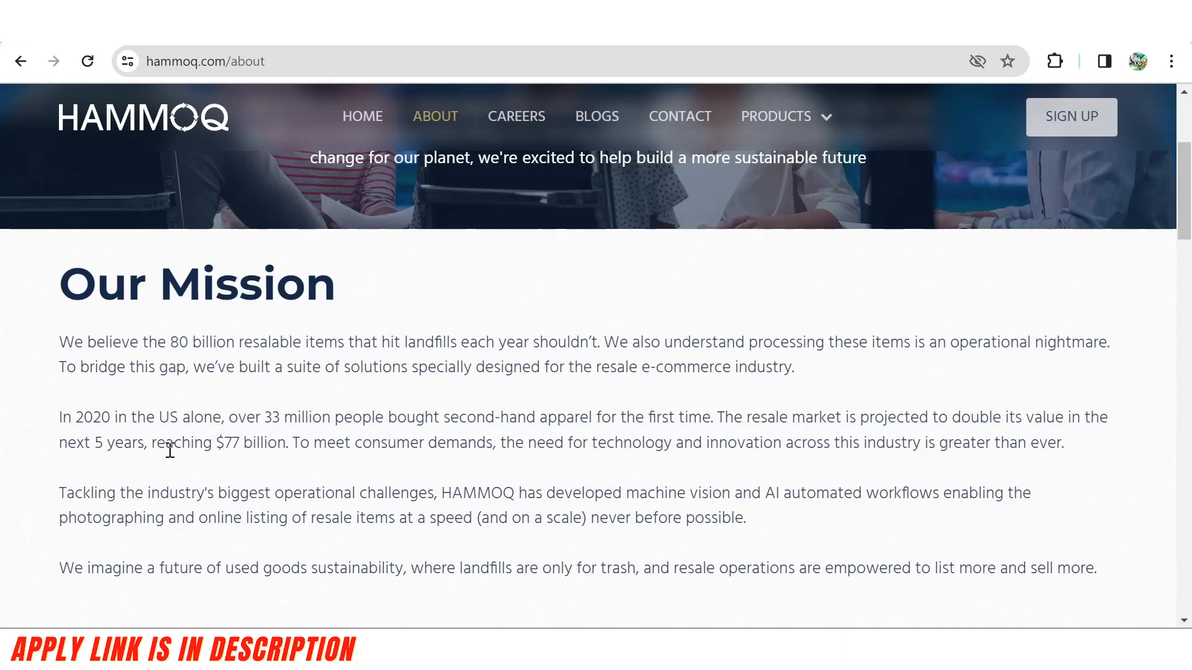
mouse_move(265, 447)
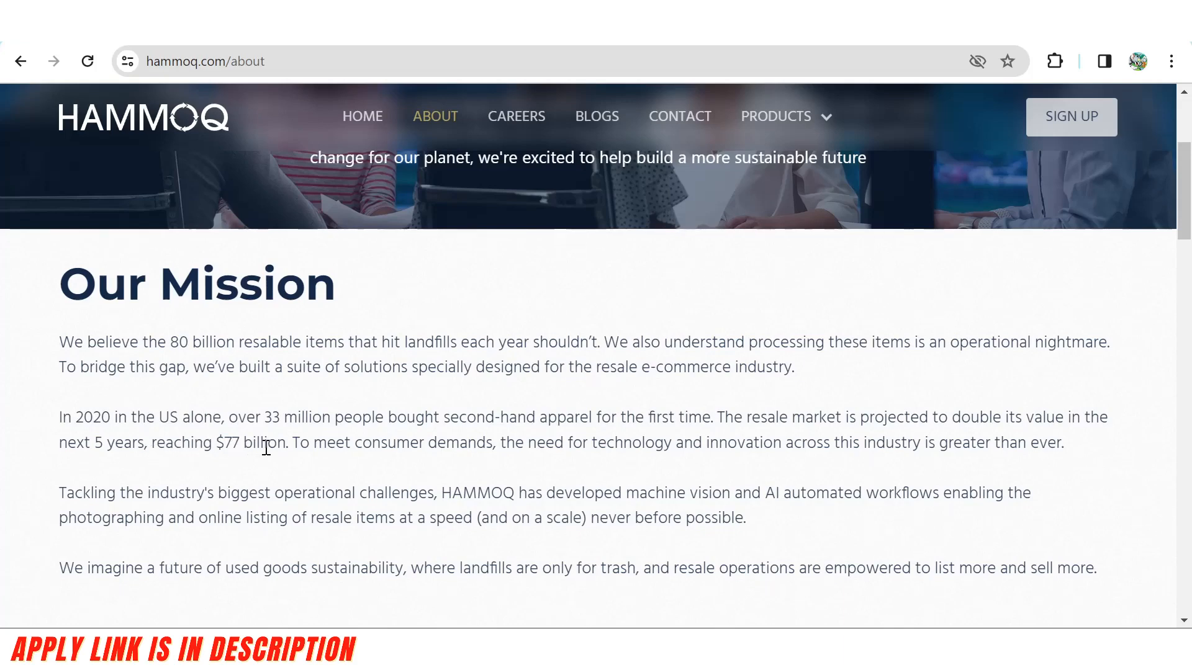
scroll("down", 3)
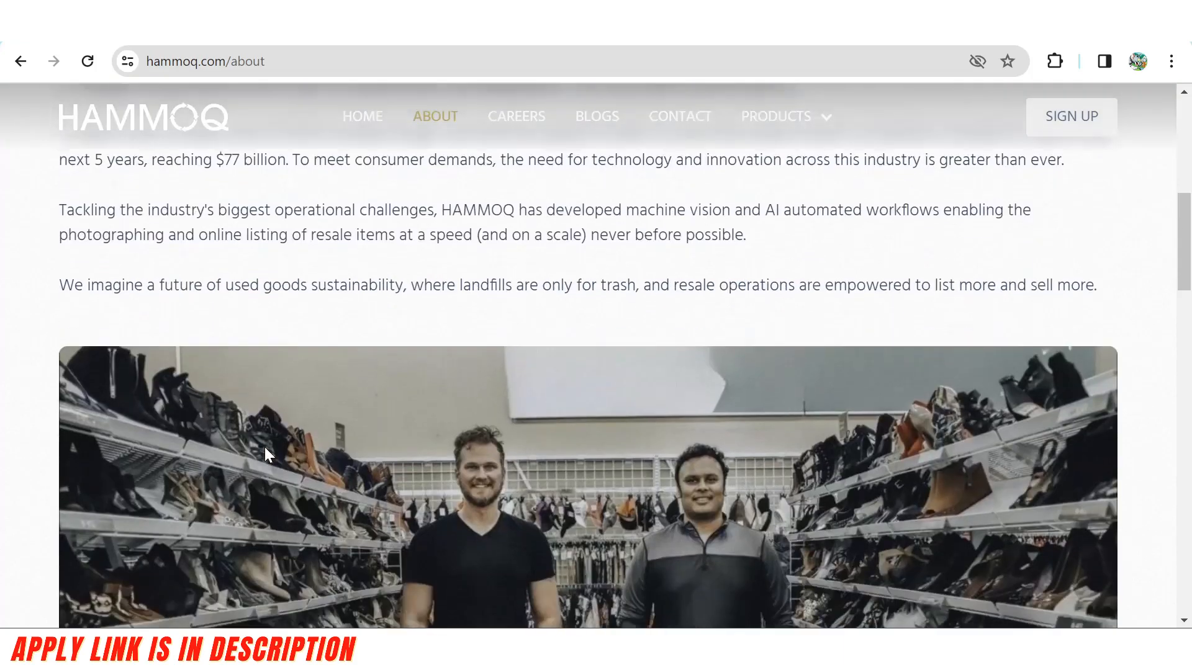
scroll("down", 3)
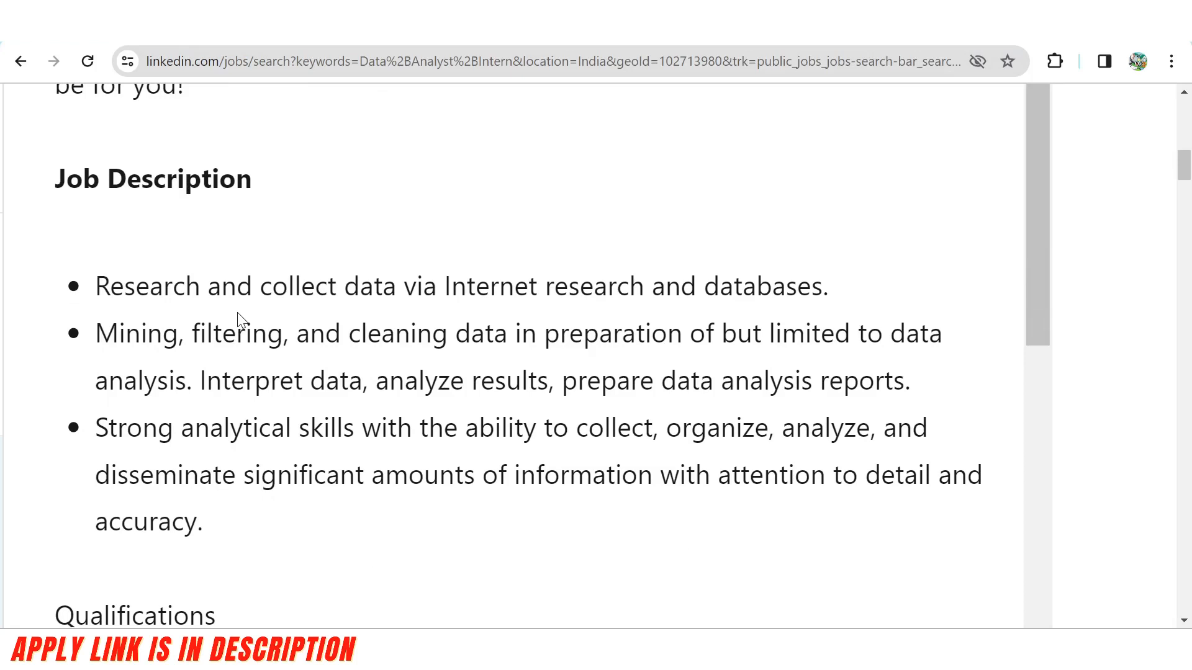
Scroll the internship posting down to its Job Description bullet points
scroll("down", 3)
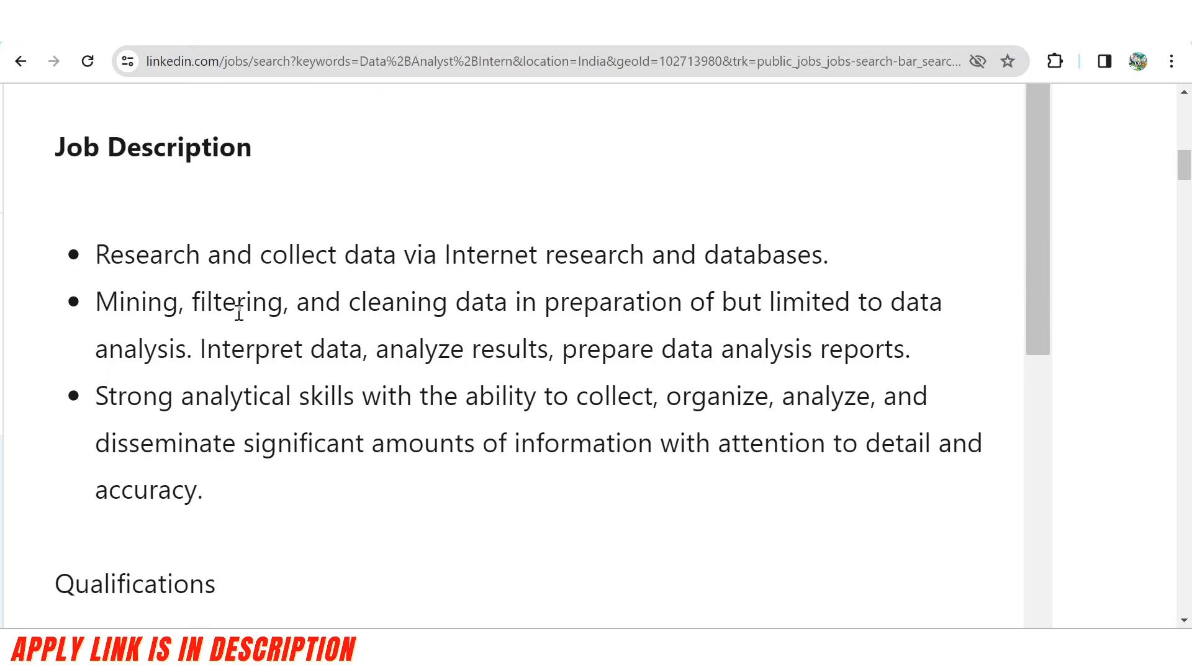
mouse_move(56, 258)
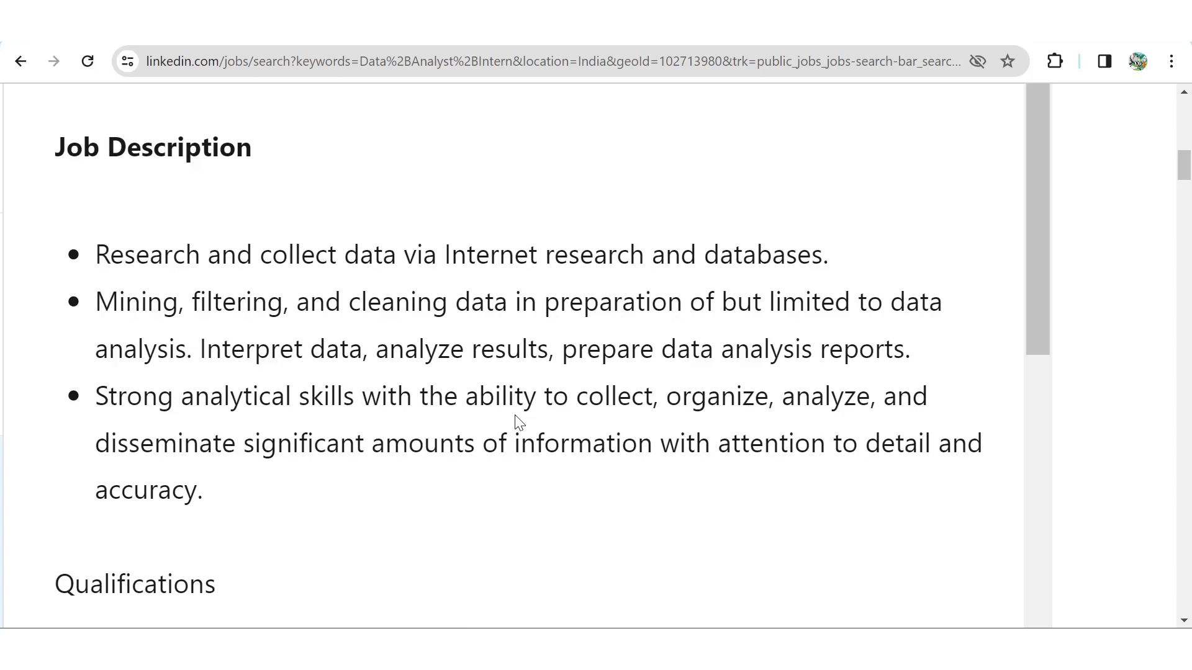
scroll("down", 3)
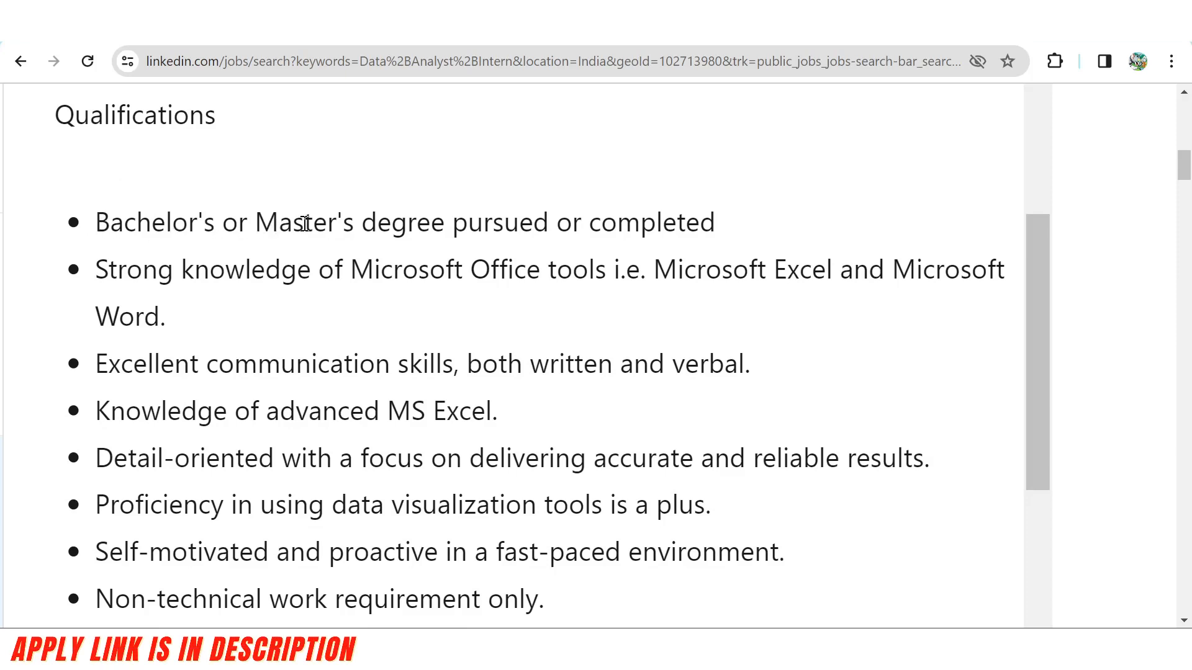
mouse_move(298, 287)
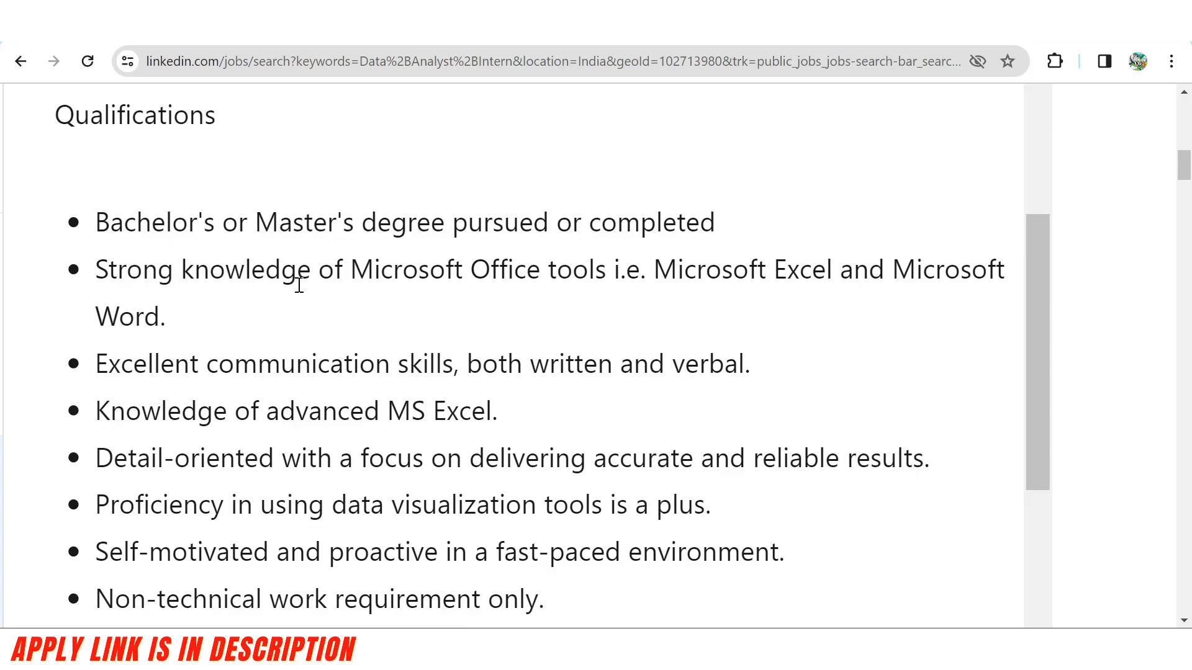
Scroll down to the Qualifications list, starting with the Bachelor's or Master's degree requirement
scroll("down", 3)
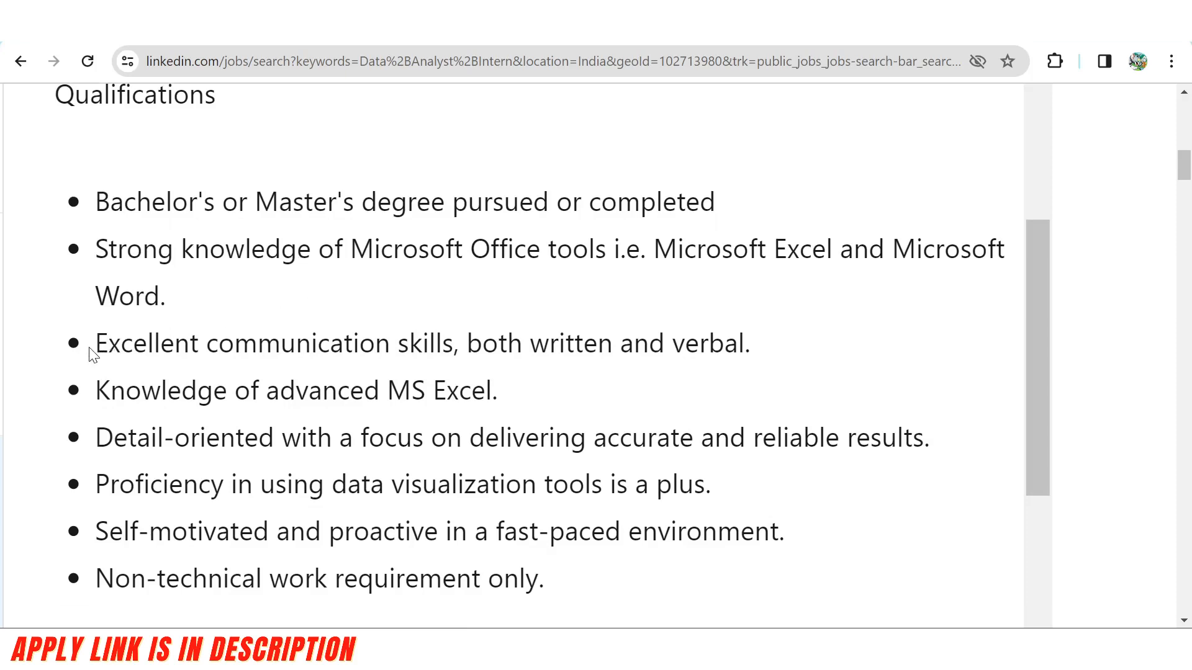
mouse_move(455, 370)
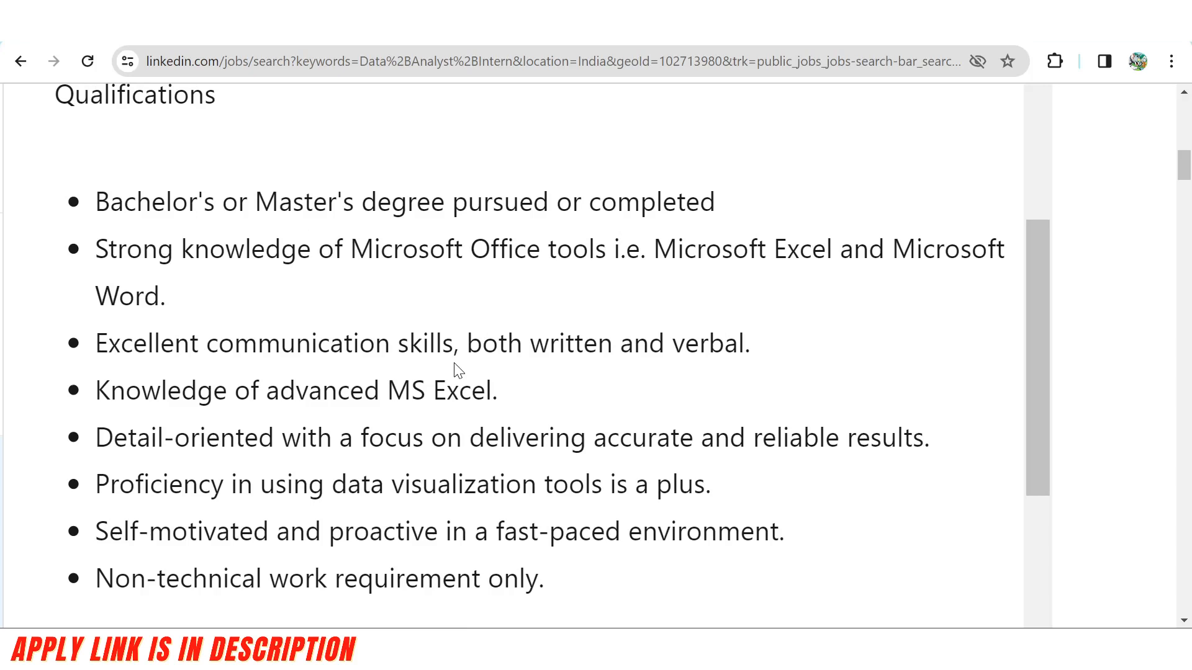
mouse_move(64, 384)
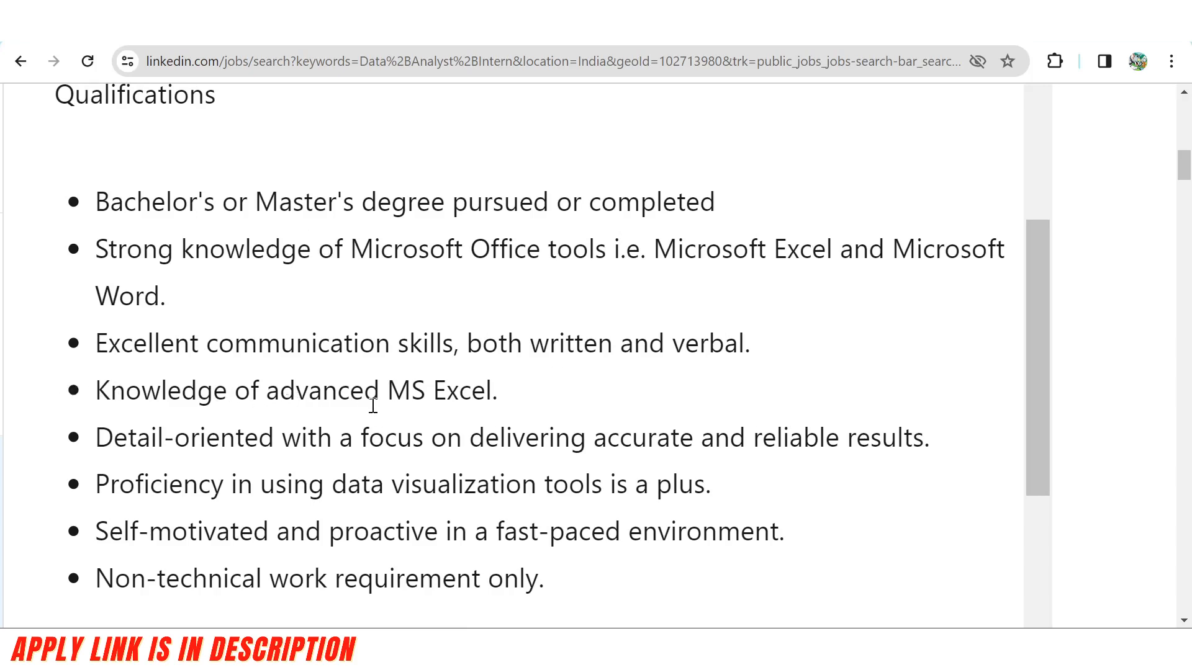
mouse_move(95, 497)
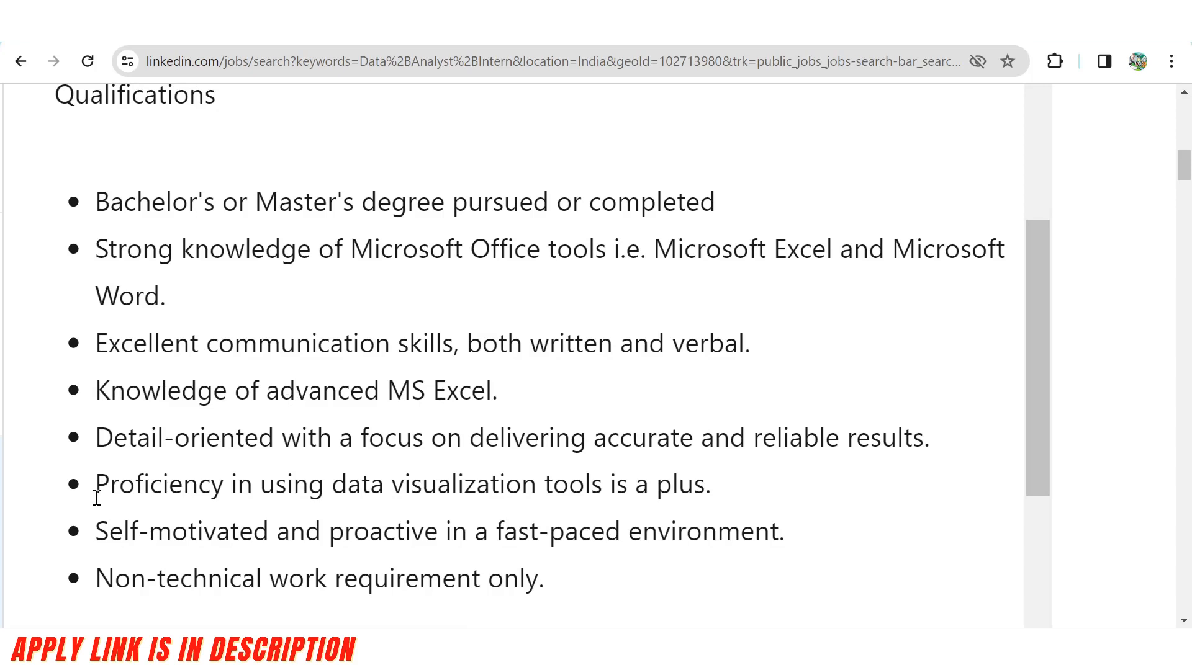
mouse_move(318, 508)
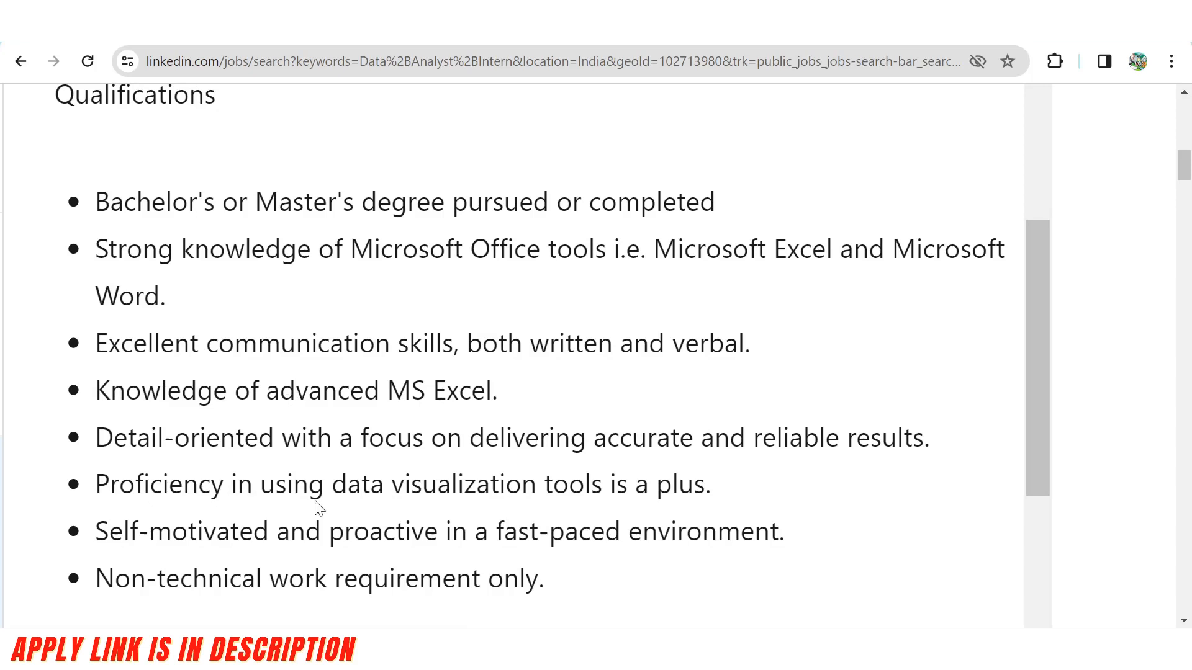
mouse_move(422, 507)
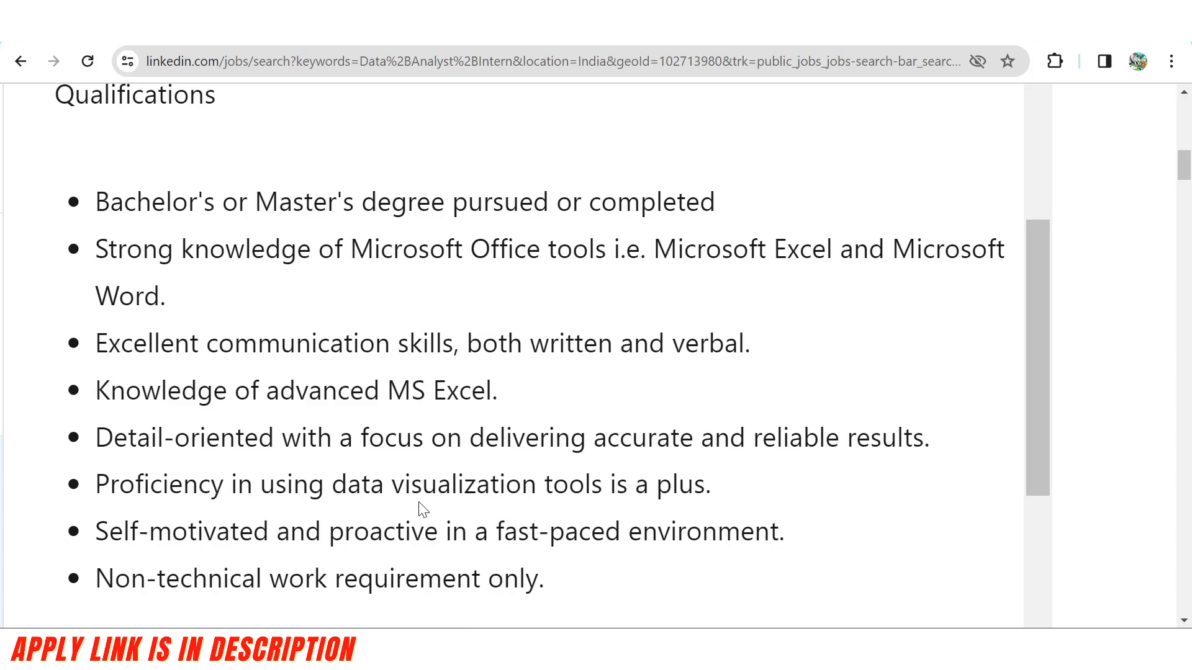
scroll("down", 3)
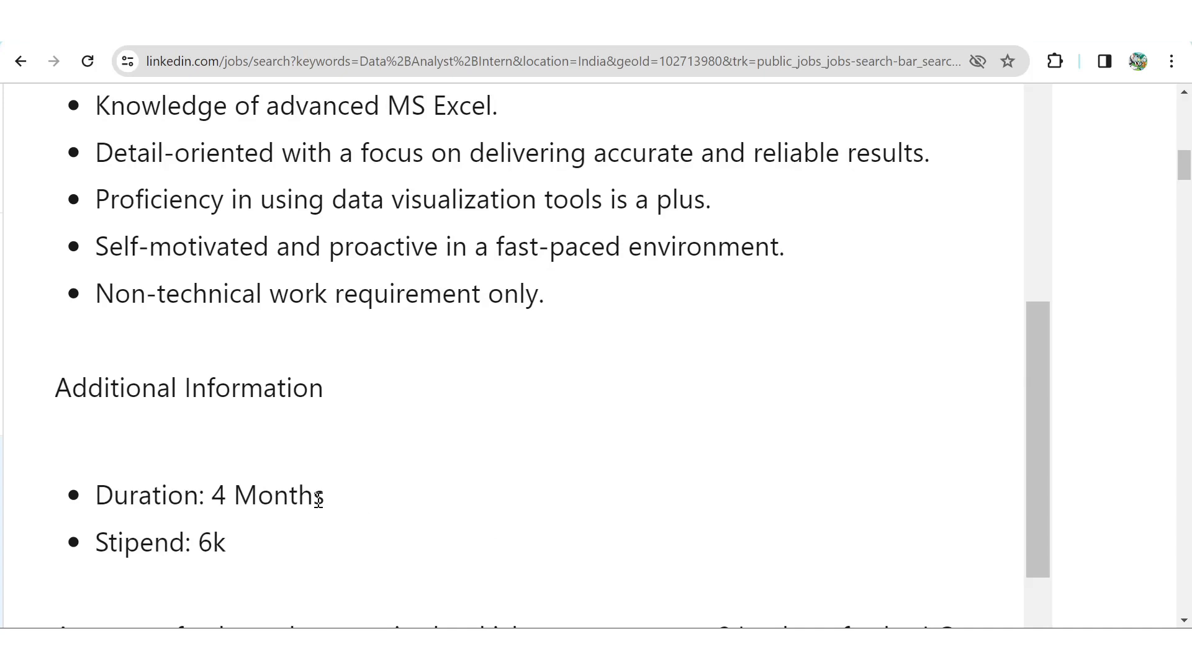
mouse_move(247, 546)
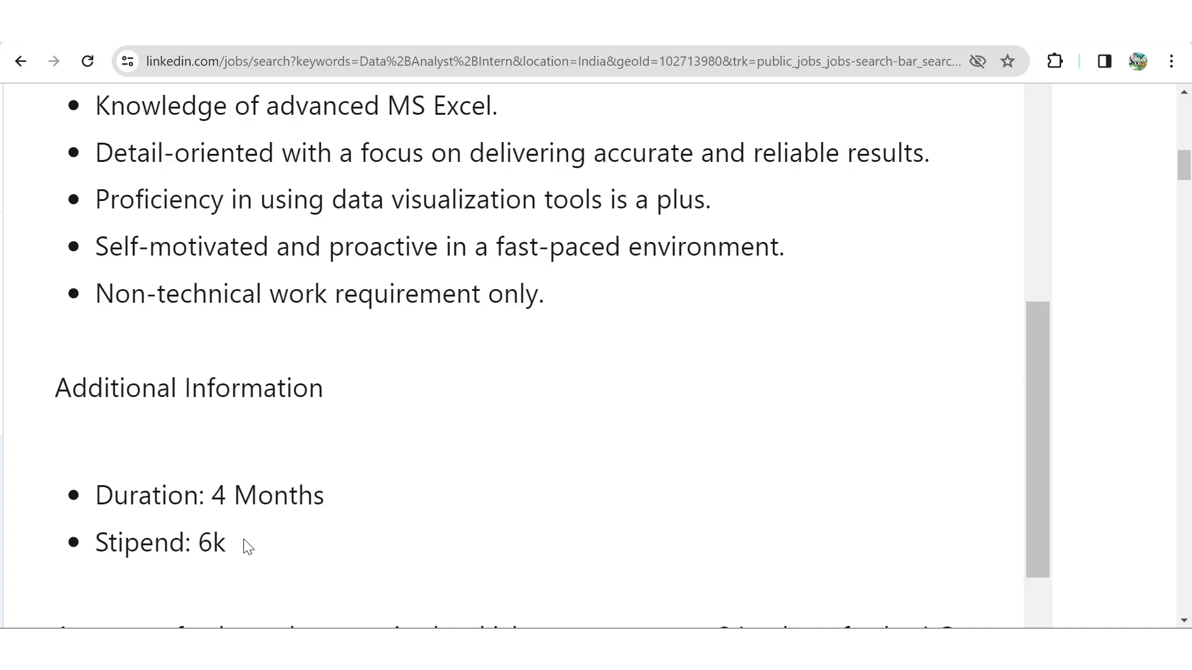